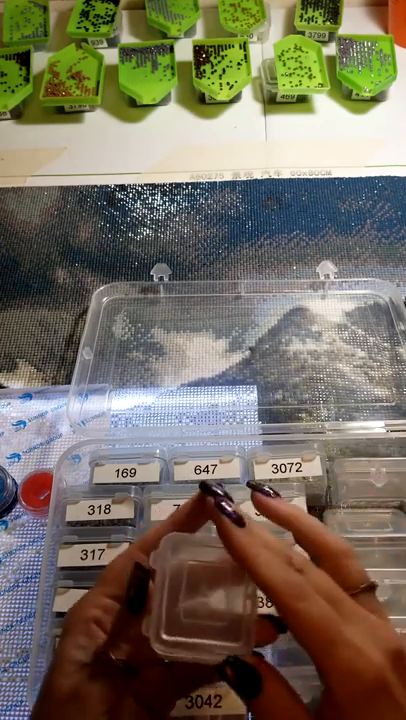
{"action": "mouse_move", "coordinate": [200, 600]}
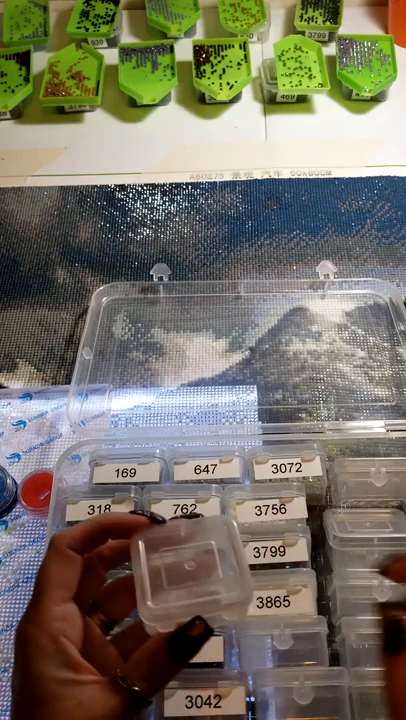